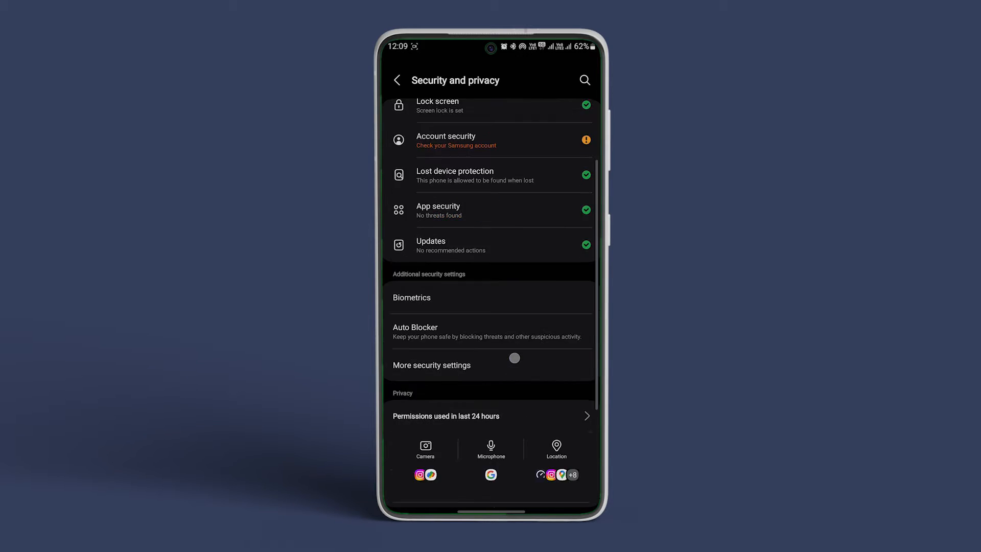
Step: Navigate into Biometrics and reach the Fingerprints page listing four registered fingerprints
{"action": "left_click", "coordinate": [412, 297]}
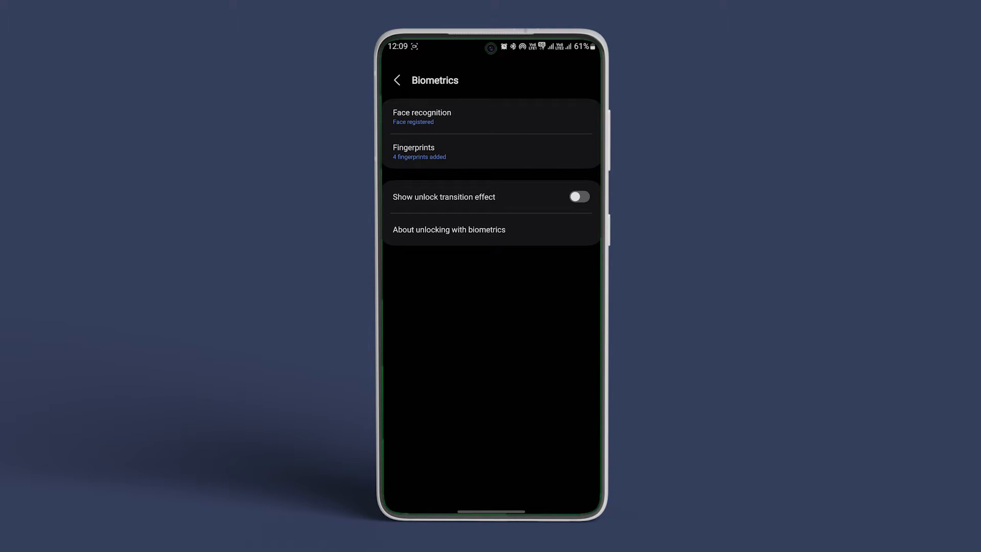
{"action": "left_click", "coordinate": [491, 151]}
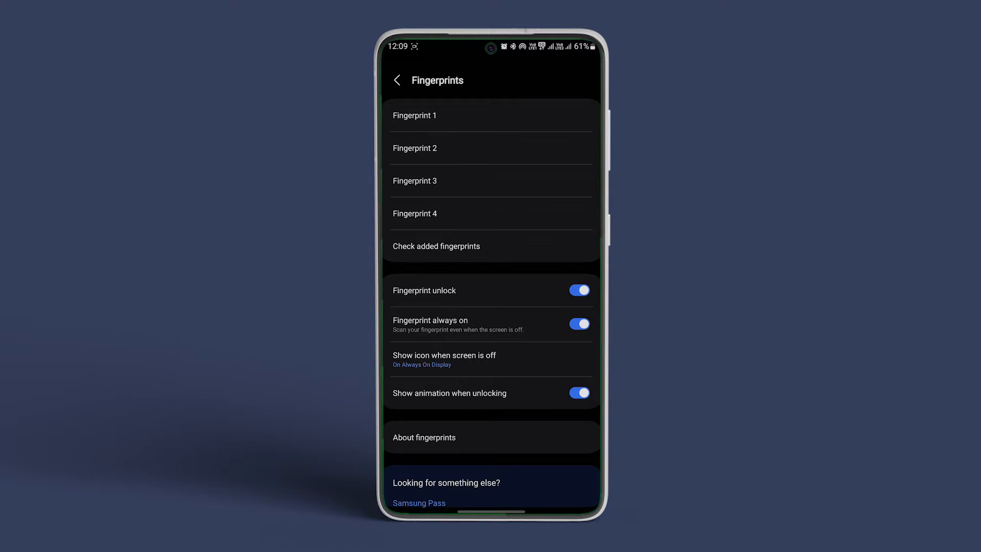
Step: Set 'Show icon when screen is off' to Never
{"action": "left_click", "coordinate": [444, 359]}
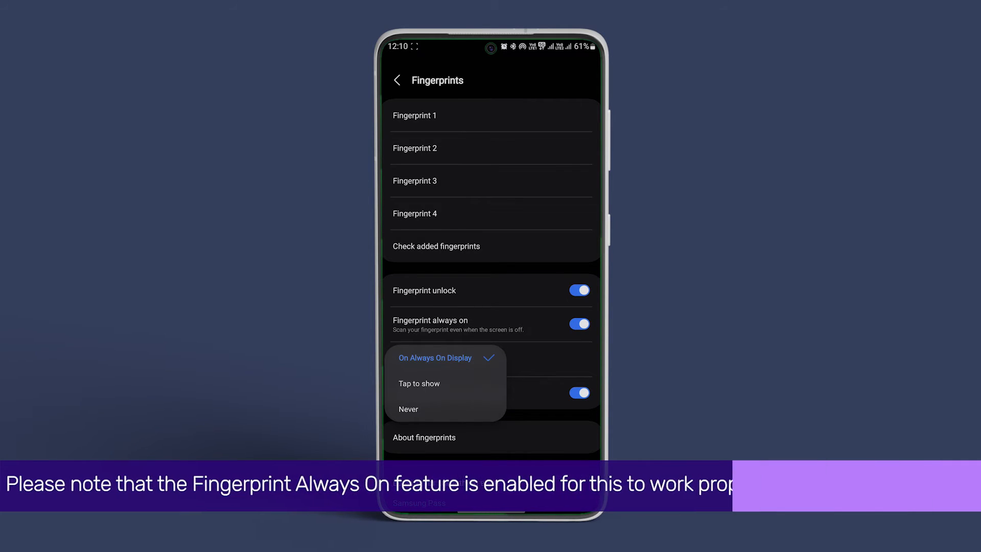
{"action": "left_click", "coordinate": [409, 409]}
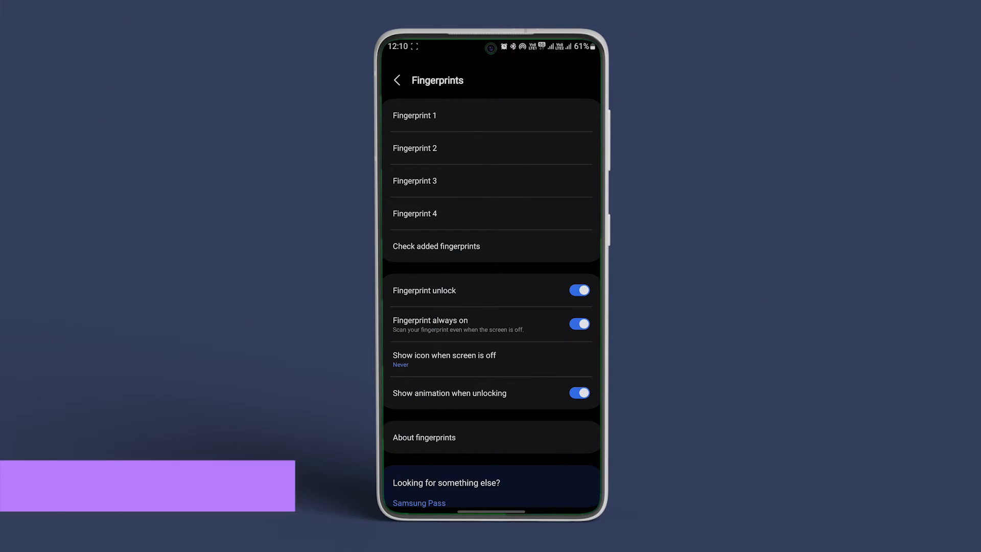